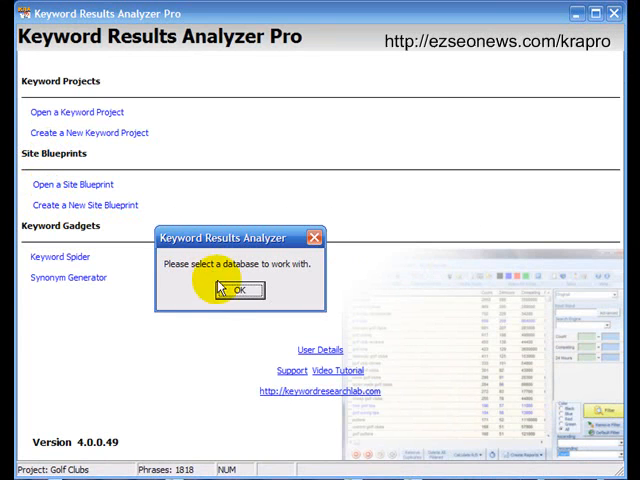
Acknowledge the database prompt and name the new site blueprint 'Golf Club By Manufacturer'
left_click(236, 288)
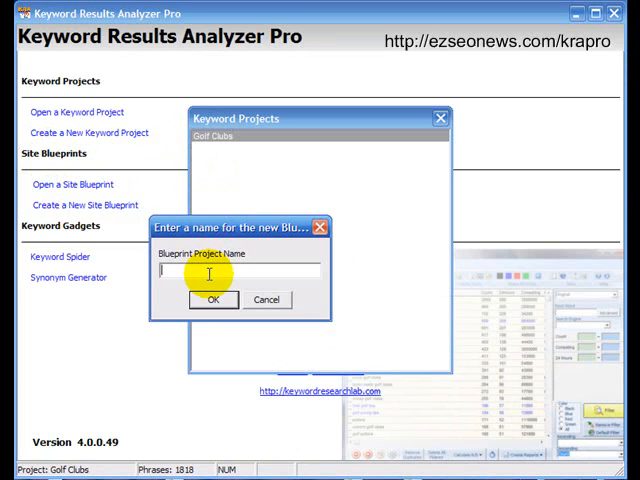
type("Golf Club")
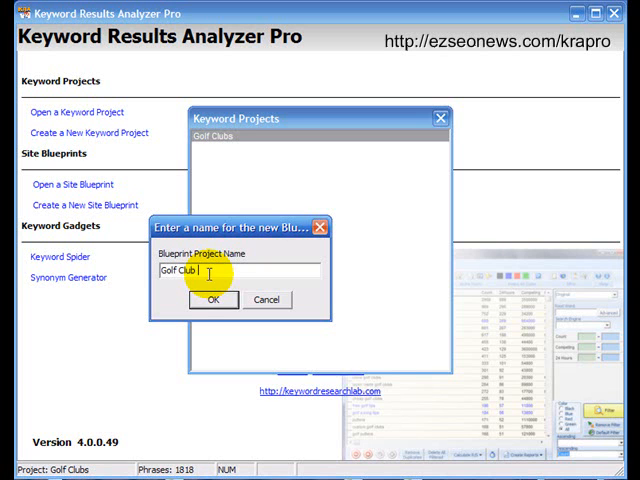
type("By Manufacture")
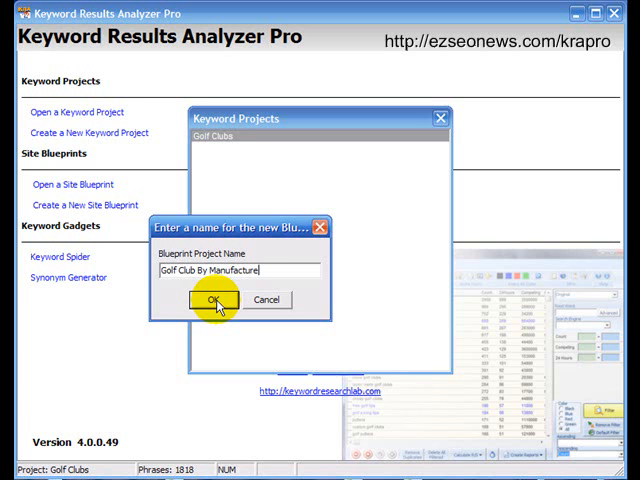
Confirm the blueprint name, choose the filename word separator, and pick the callaway and ping golf clubs phrases
left_click(216, 300)
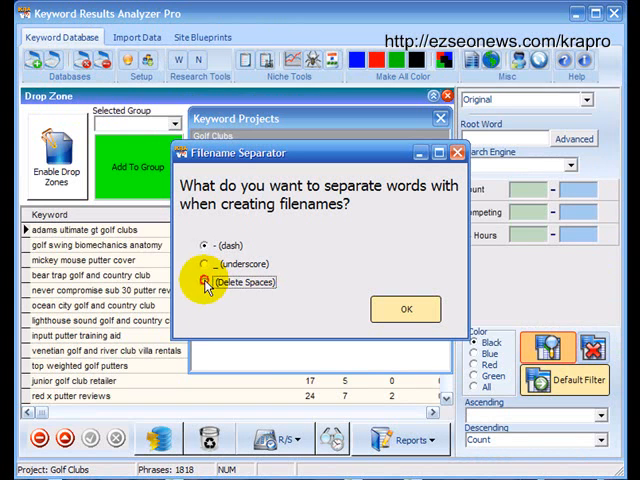
left_click(406, 308)
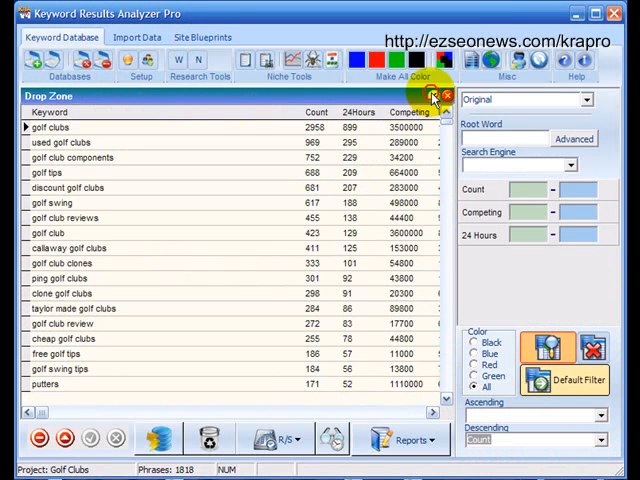
mouse_move(110, 272)
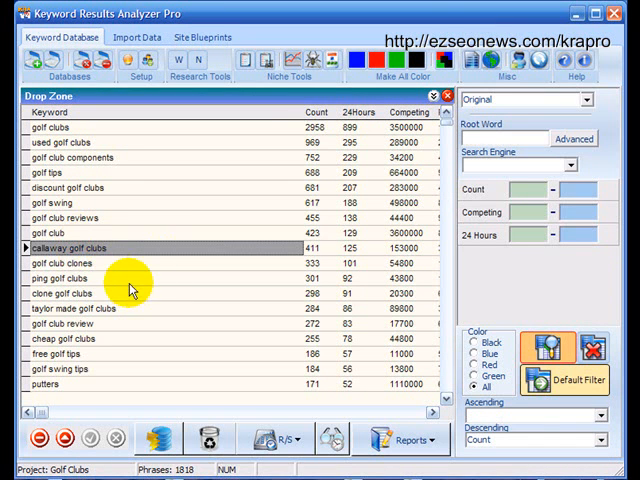
left_click(60, 276)
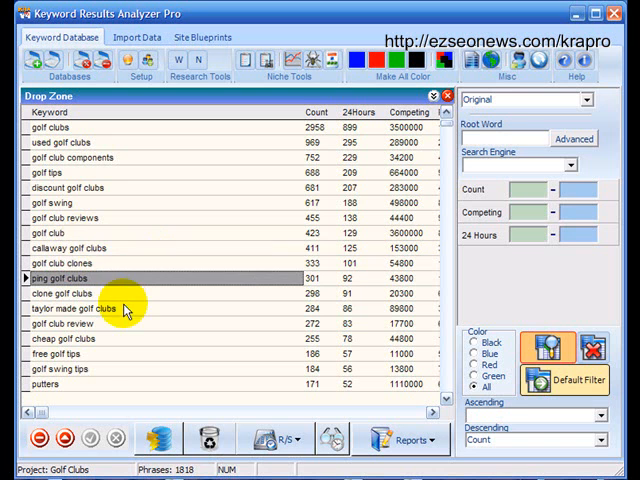
left_click(76, 308)
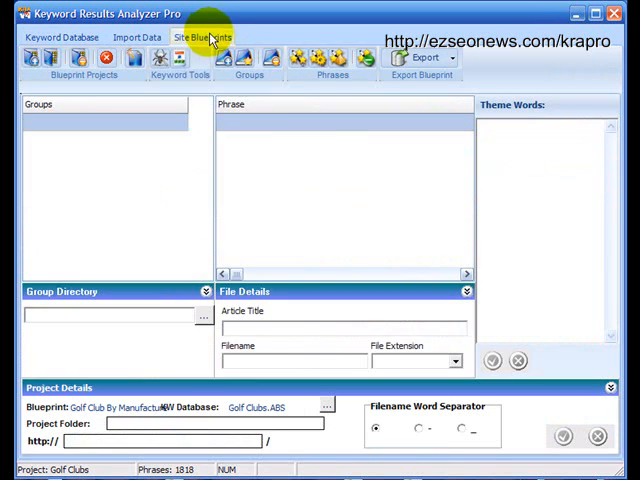
Enable drop zones in the Keyword Database and create groups from the seven collected manufacturer phrases
left_click(62, 36)
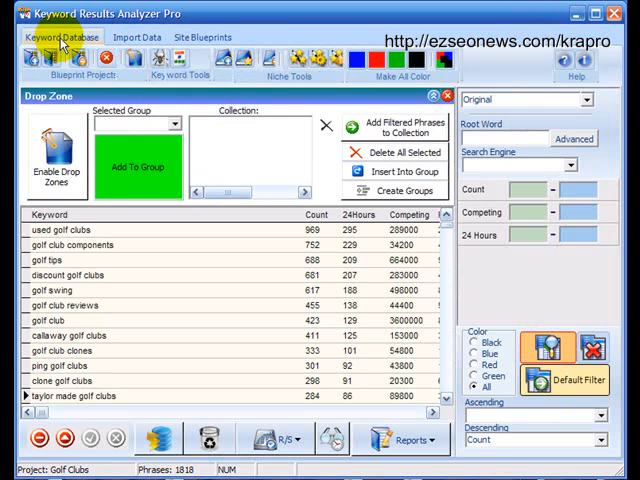
left_click(62, 36)
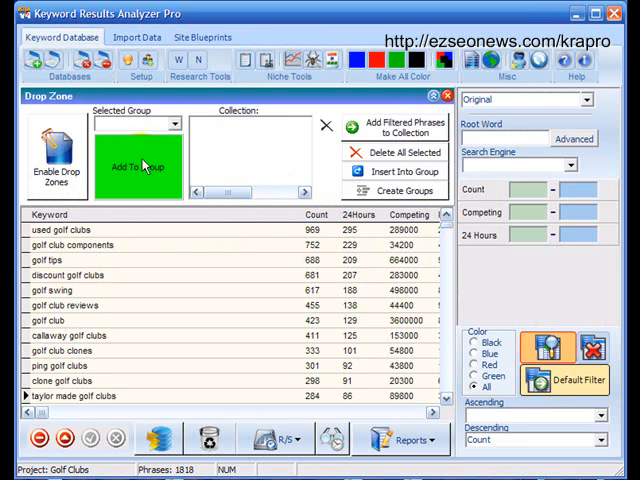
mouse_move(456, 222)
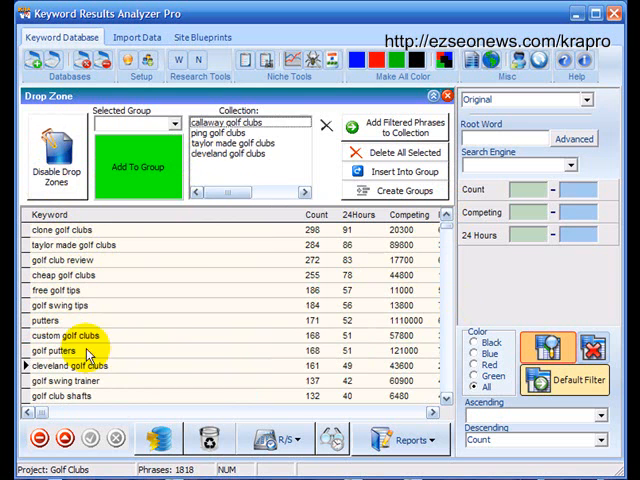
scroll("down", 3)
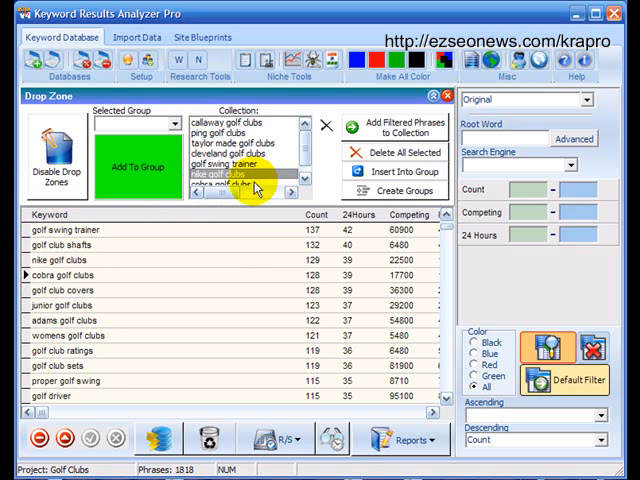
mouse_move(388, 192)
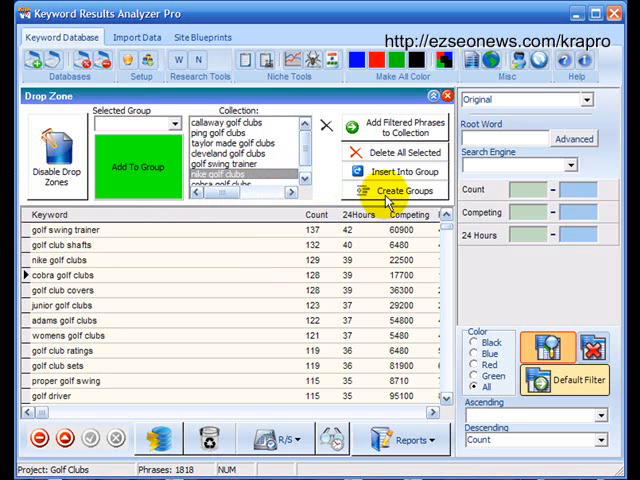
left_click(404, 190)
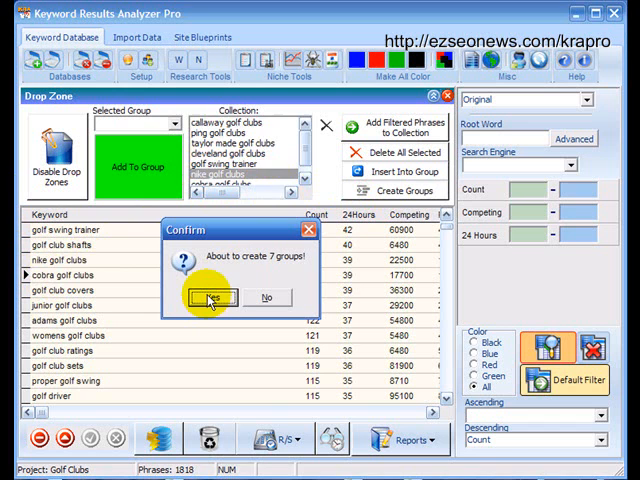
Confirm creating the seven groups and add a new Homepage group to the blueprint
left_click(212, 296)
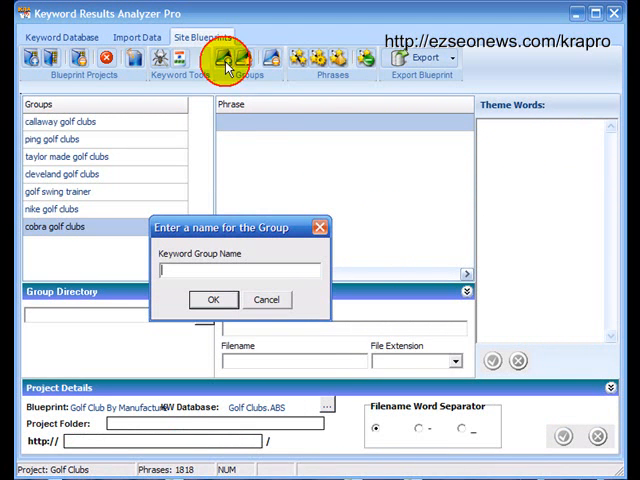
left_click(214, 300)
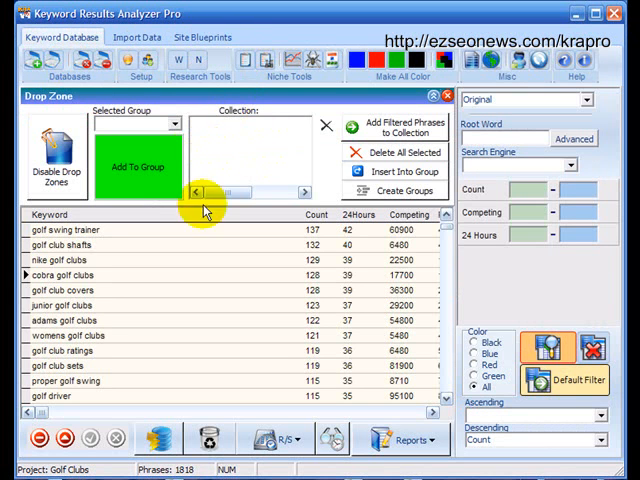
mouse_move(304, 356)
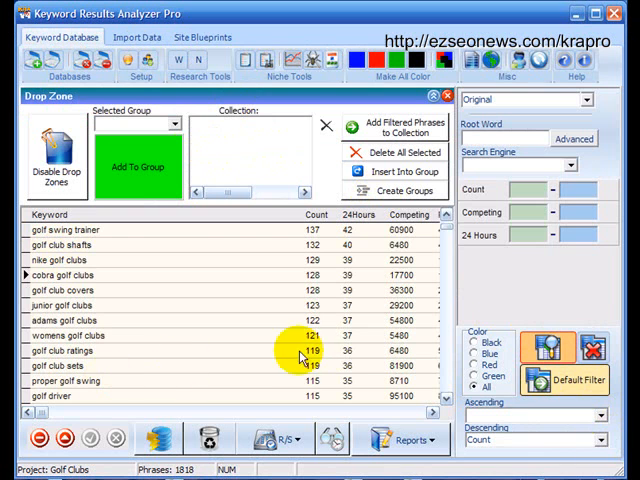
left_click(176, 124)
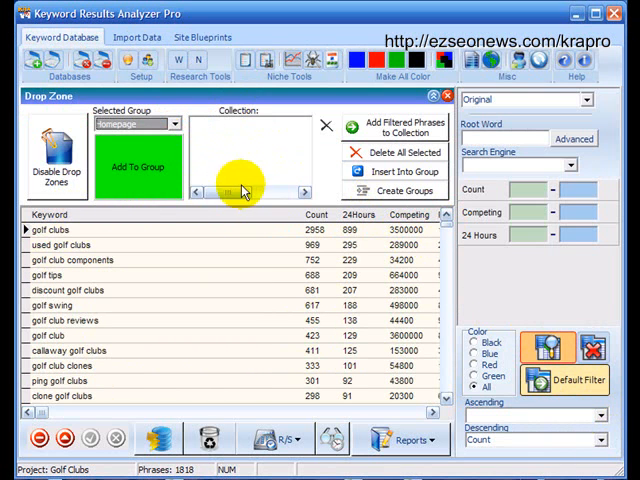
mouse_move(70, 250)
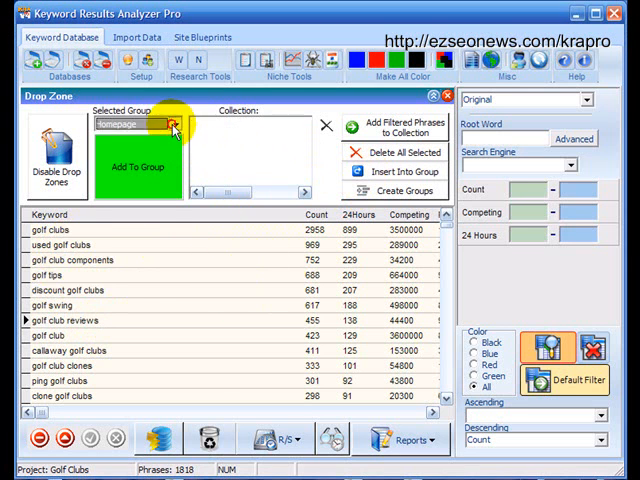
Set the Homepage group's filename to index and choose its file extension in Site Blueprints
left_click(202, 36)
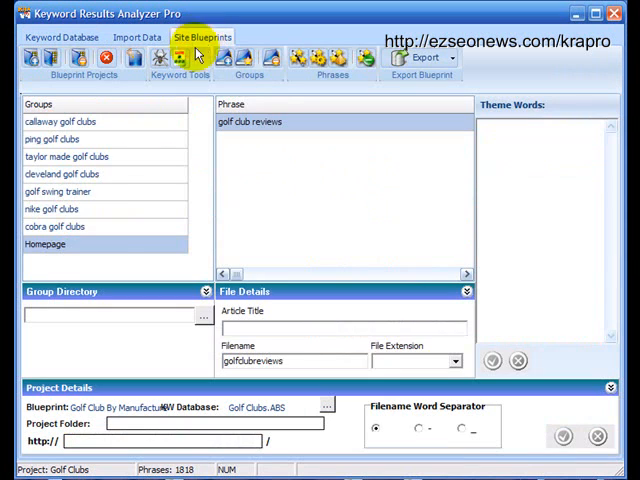
mouse_move(256, 132)
type("index")
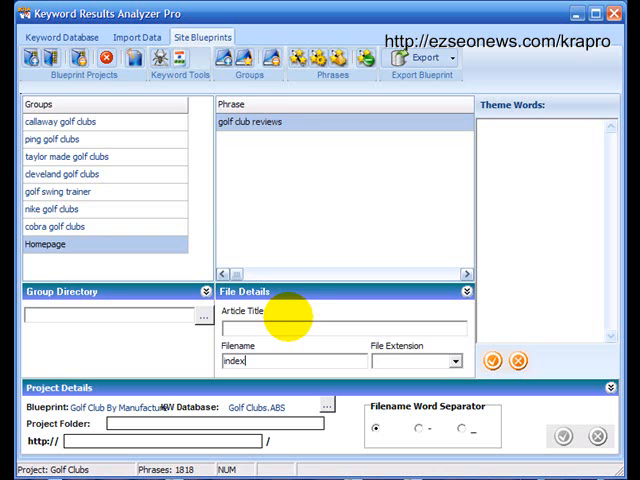
left_click(452, 360)
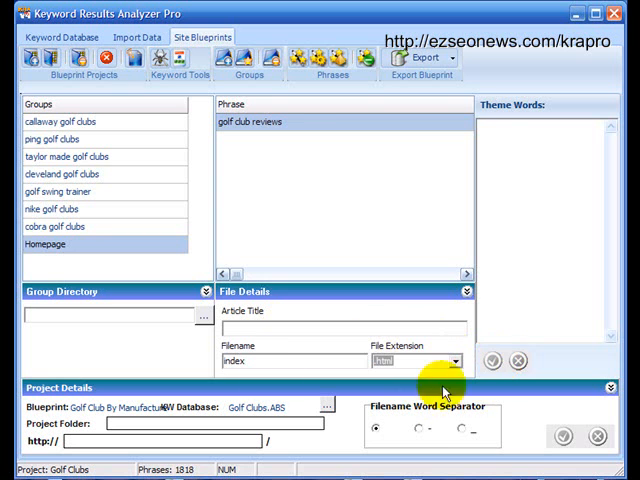
left_click(56, 228)
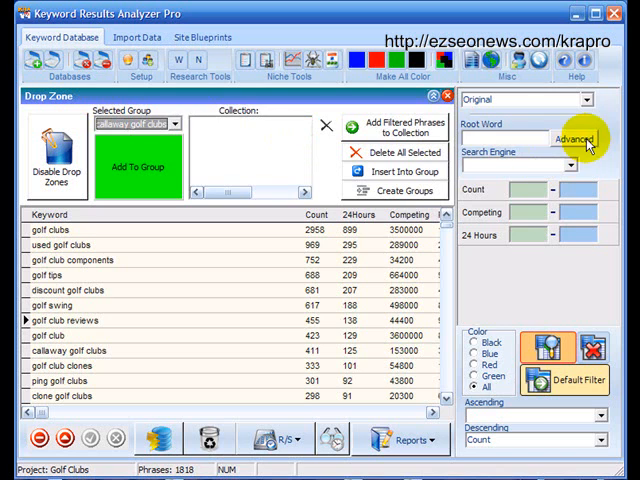
Filter the keyword list to phrases containing callaway OR calloway via Advanced Word Filtering
left_click(572, 140)
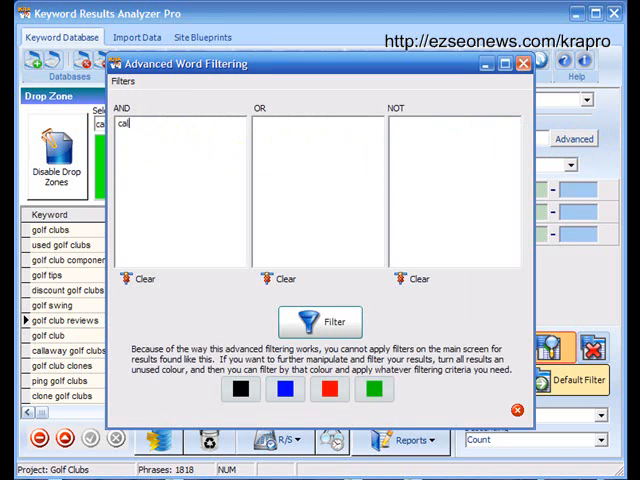
type("laway")
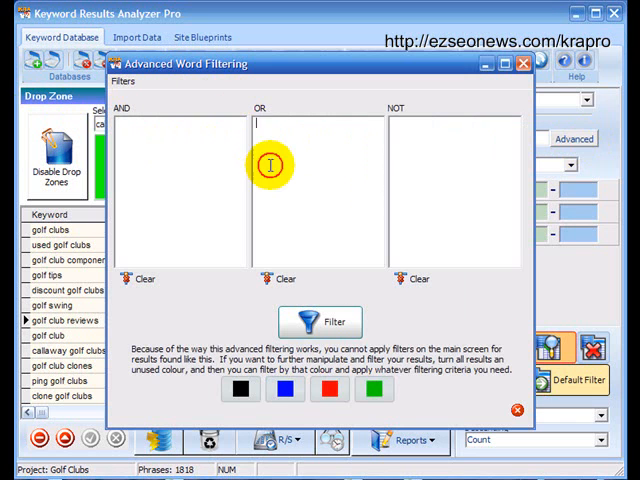
type("callaway")
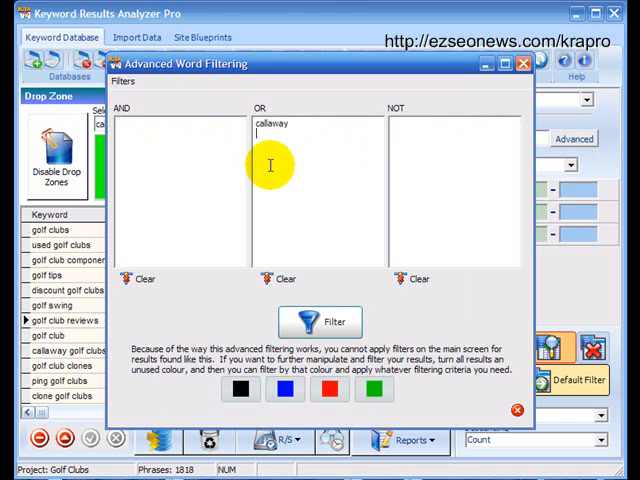
type("calloway")
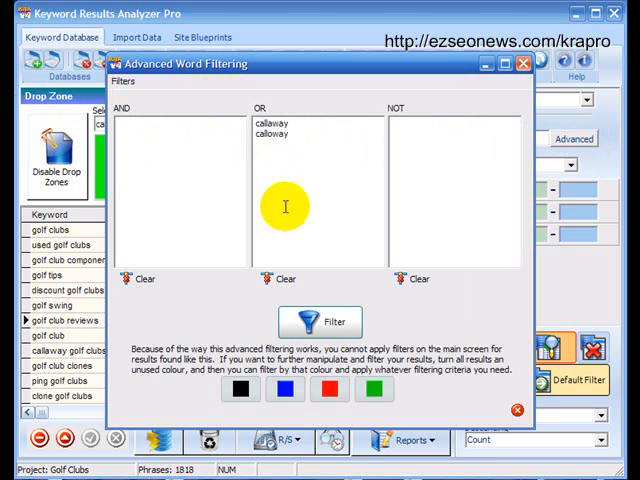
left_click(284, 388)
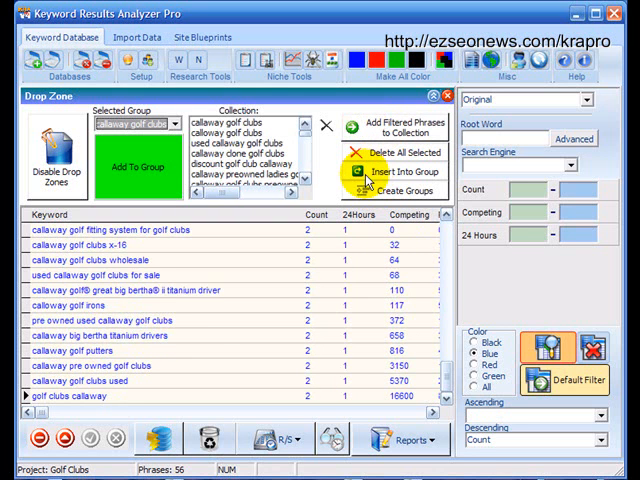
Collect the 54 filtered ping phrases and insert them into the ping golf clubs group
left_click(356, 152)
type("ping")
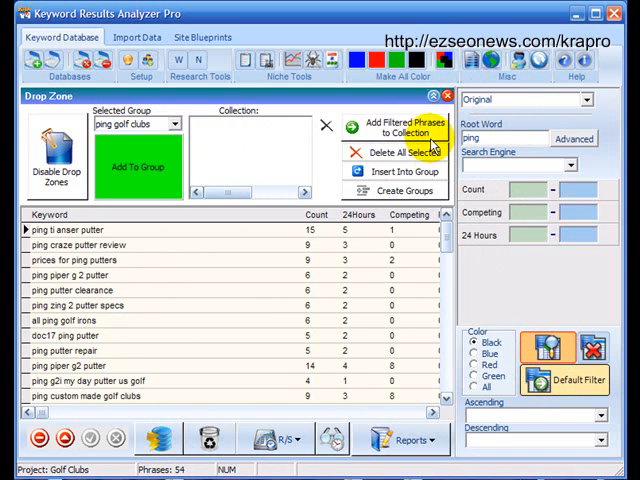
left_click(400, 128)
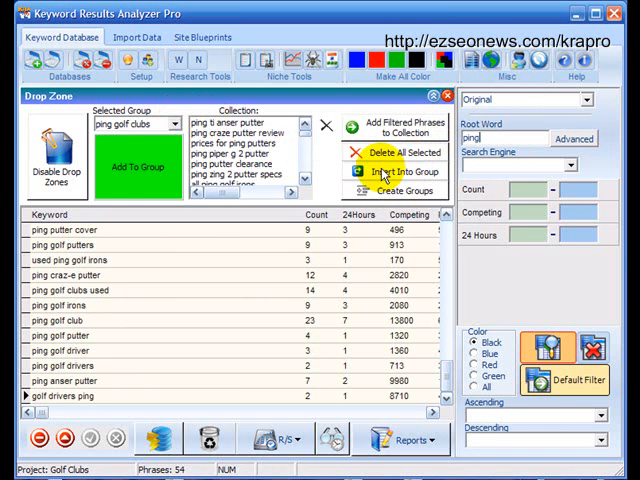
left_click(398, 152)
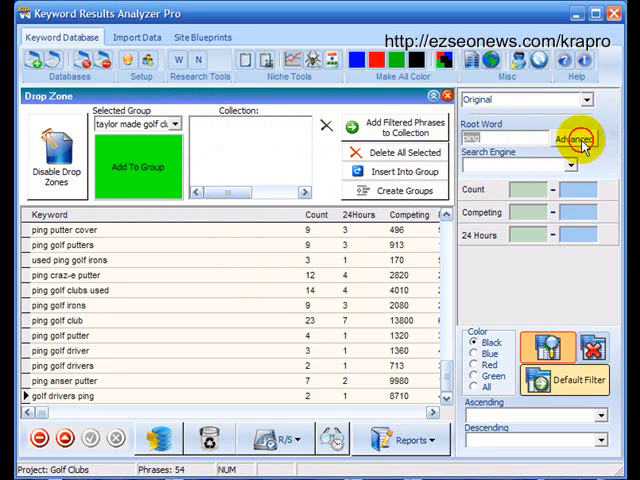
Filter the list to the 42 phrases containing taylor AND made
left_click(576, 140)
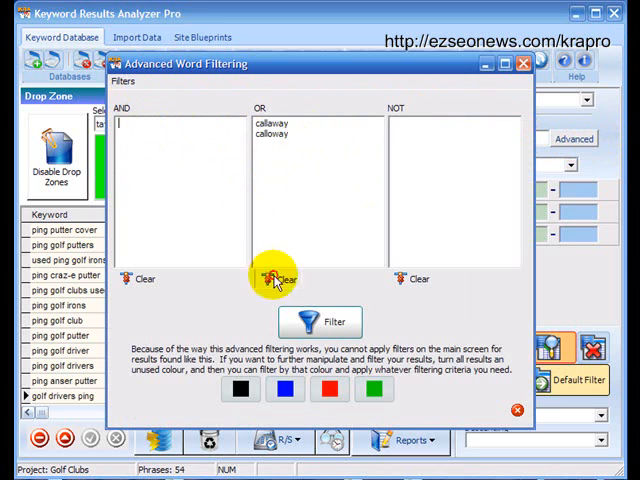
type("tayl")
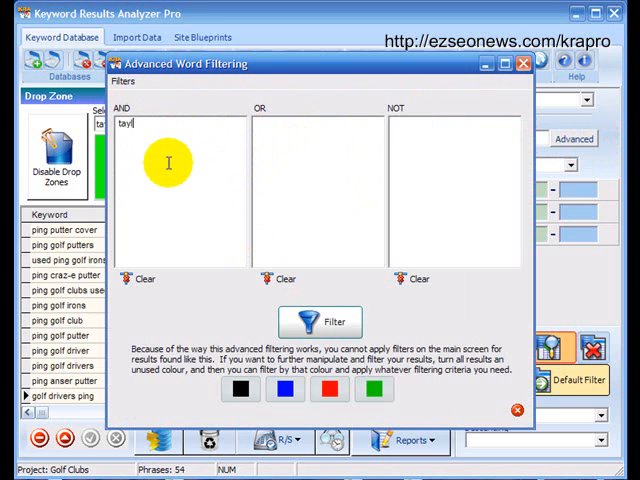
type("or")
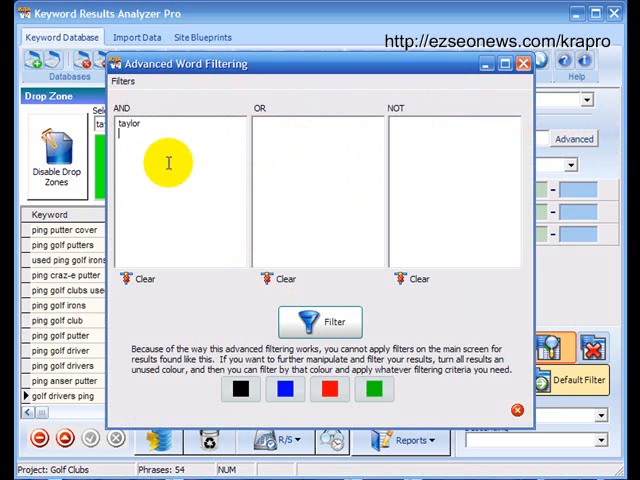
type("made")
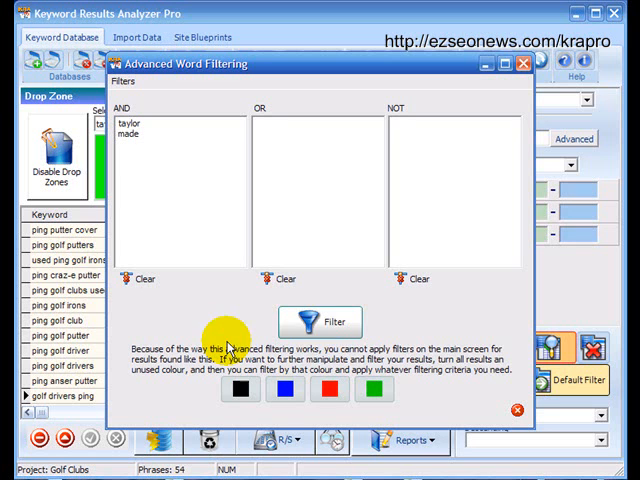
left_click(320, 320)
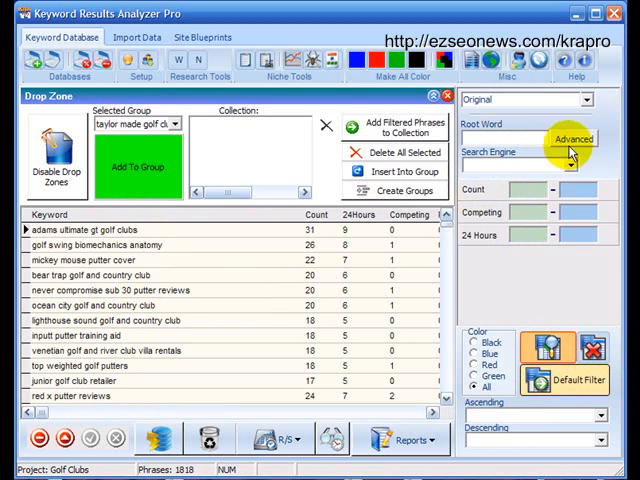
left_click(572, 140)
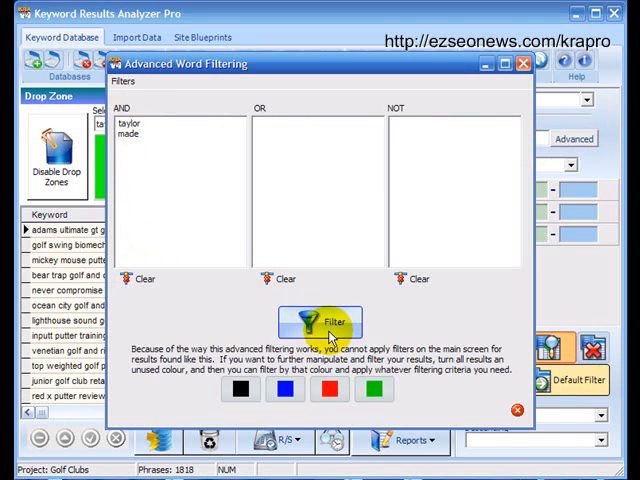
left_click(320, 320)
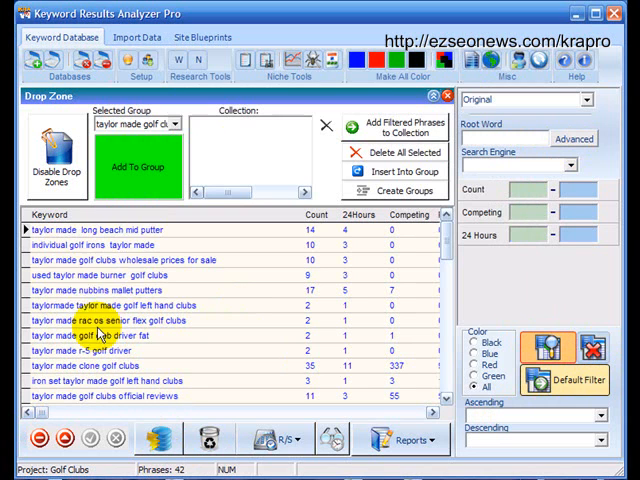
mouse_move(398, 132)
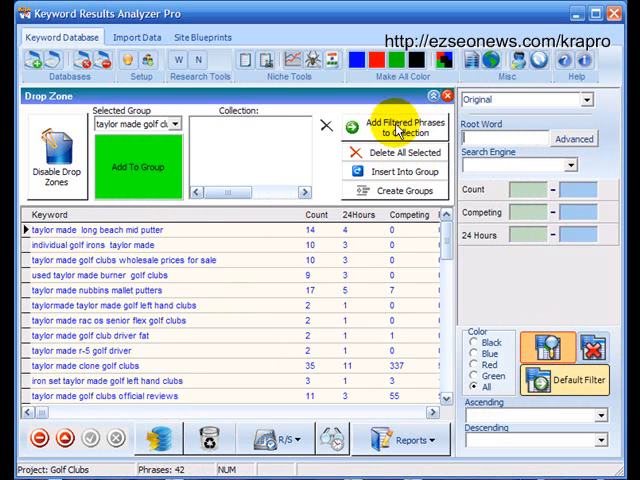
Collect the filtered taylor made phrases and insert them into the taylor made golf clubs group
left_click(398, 128)
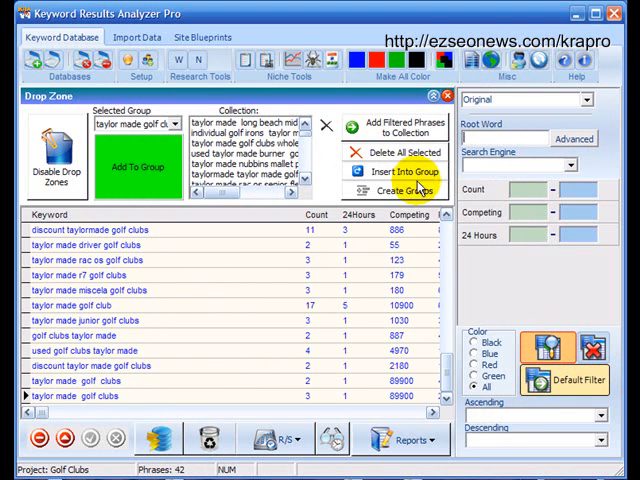
left_click(412, 128)
type("cle")
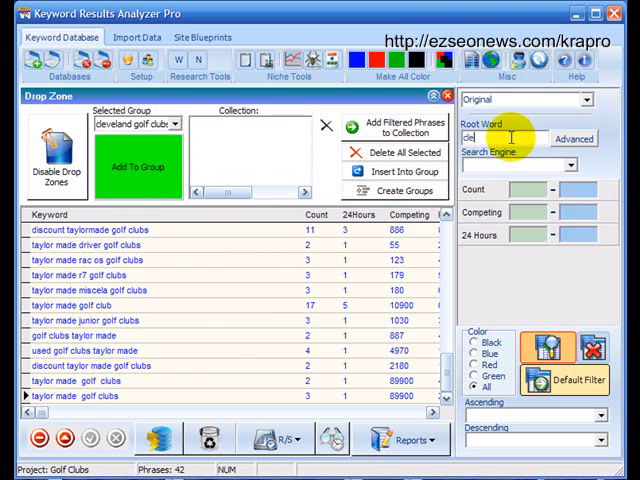
Collect the 19 filtered cleveland phrases, then select the golf swing trainer group
type("veland")
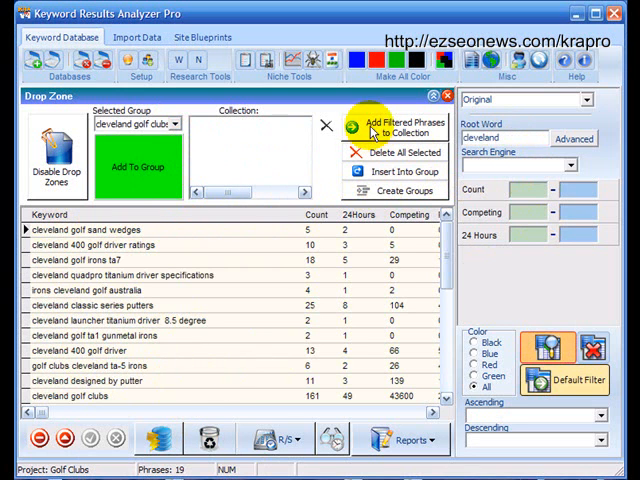
left_click(398, 128)
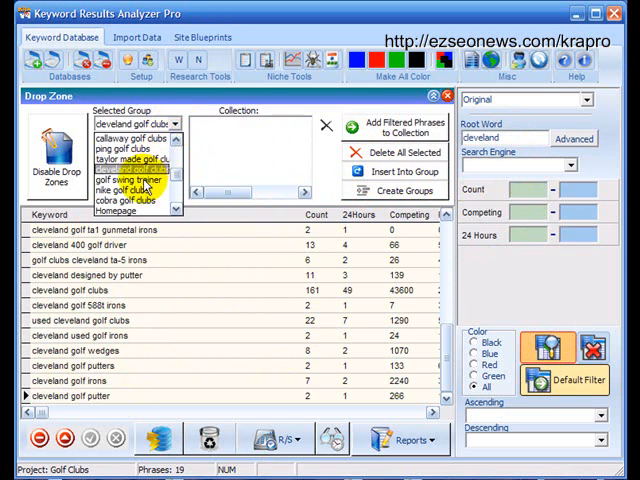
left_click(132, 180)
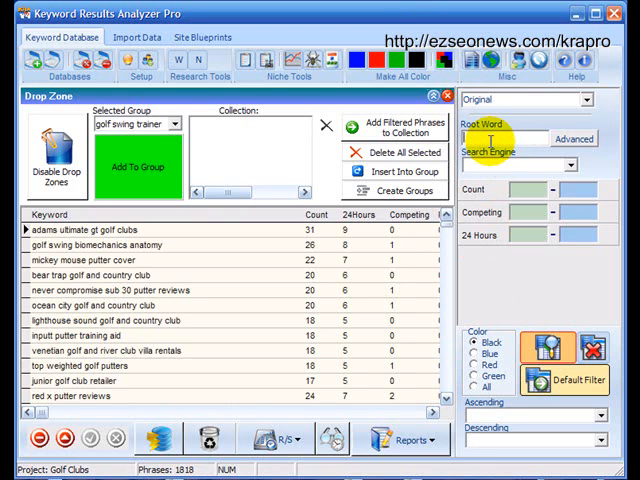
Filter to the 317 phrases containing swing OR trainer and insert them into the golf swing trainer group
left_click(572, 138)
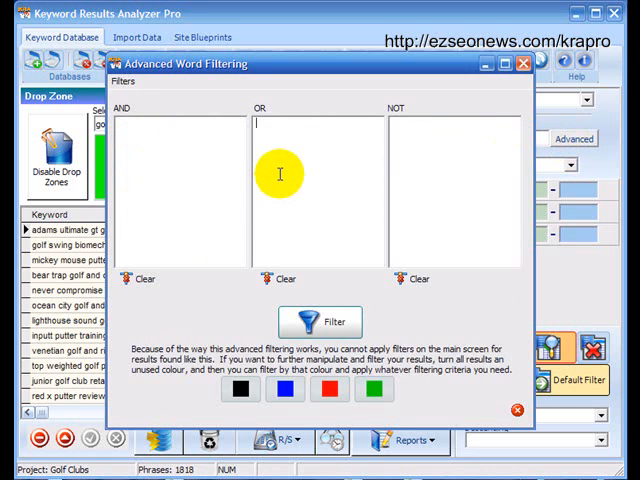
type("swing")
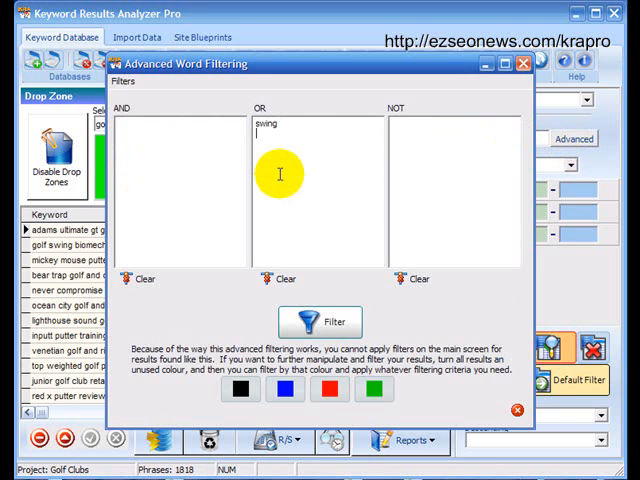
type("trainer")
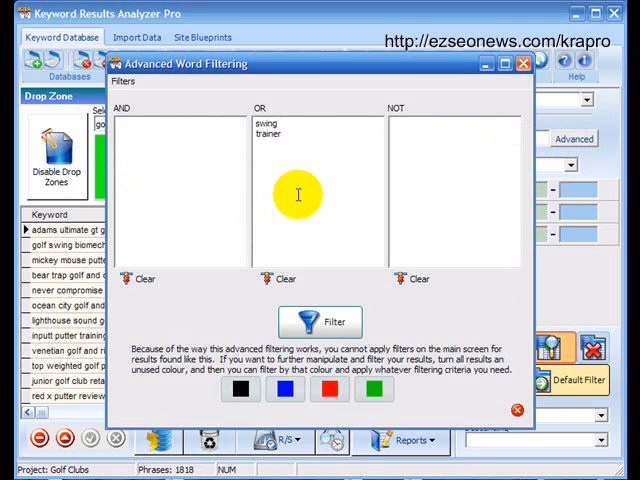
left_click(284, 388)
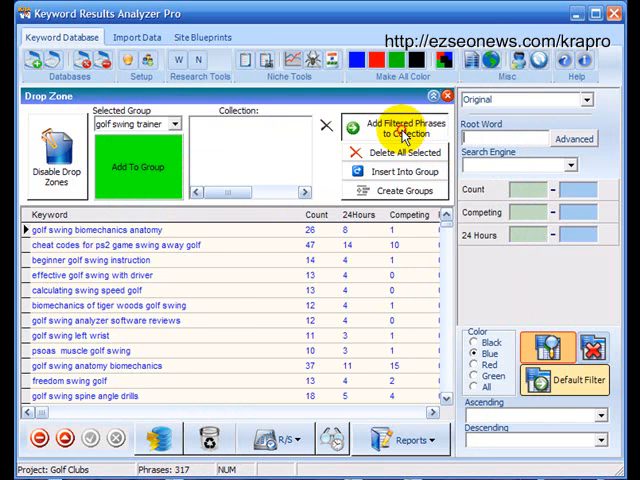
left_click(396, 130)
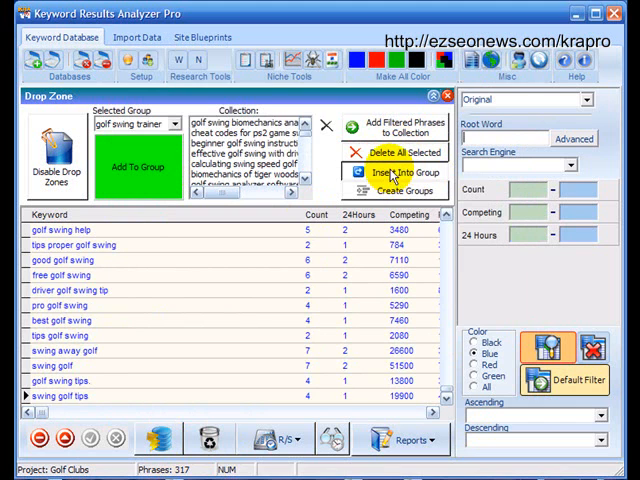
left_click(176, 122)
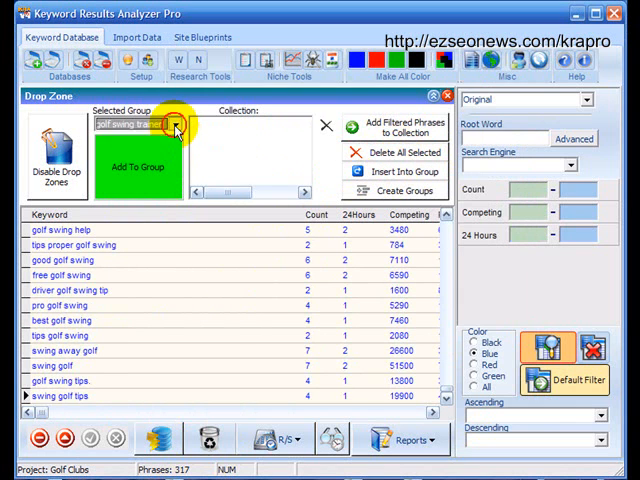
Add the nike phrases to the nike golf clubs group and acknowledge the confirmation
left_click(176, 122)
type("nike")
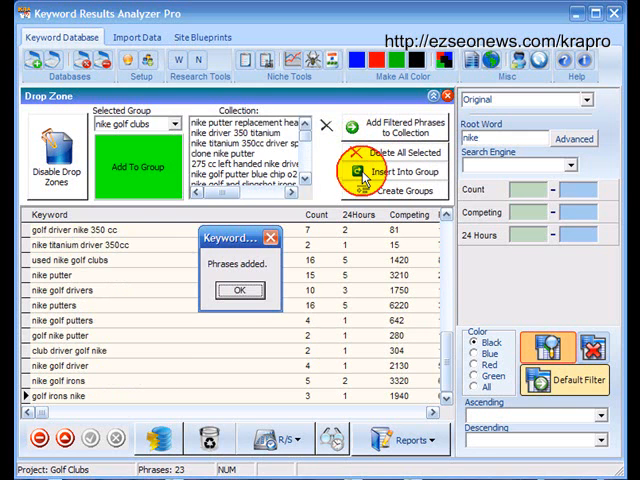
left_click(176, 122)
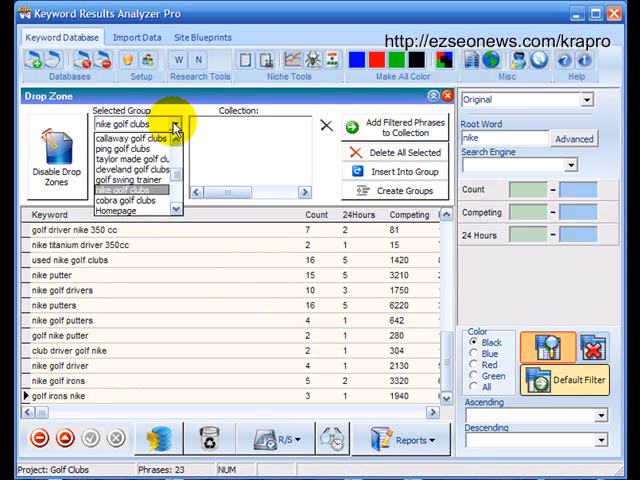
Collect the 16 filtered cobra phrases into the cobra golf clubs group
left_click(128, 200)
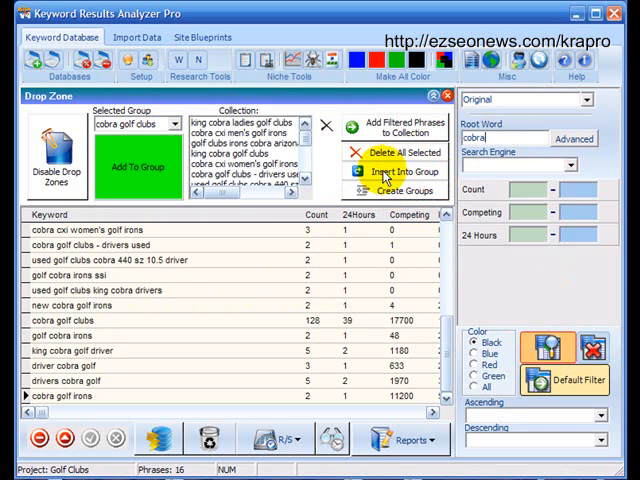
left_click(392, 152)
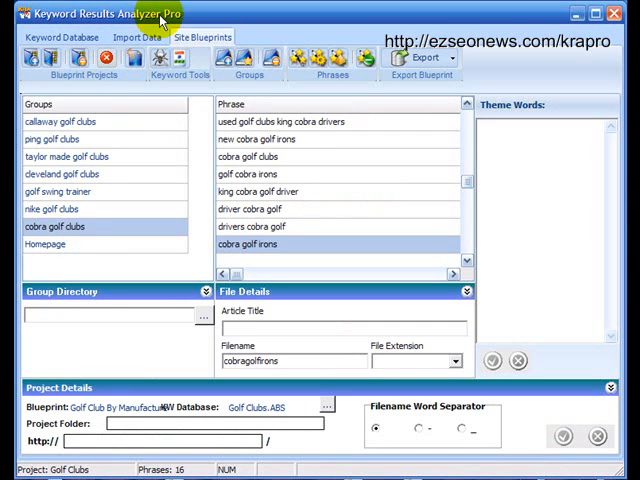
left_click(70, 120)
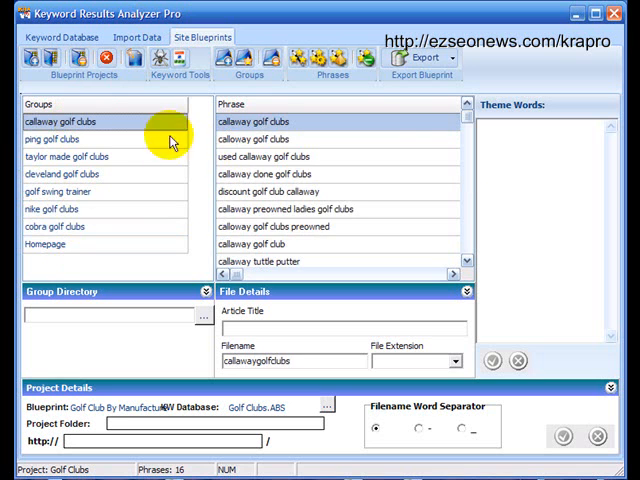
mouse_move(96, 148)
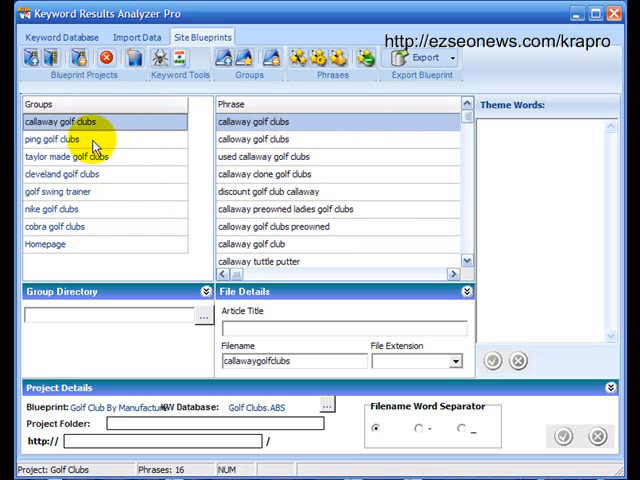
left_click(60, 192)
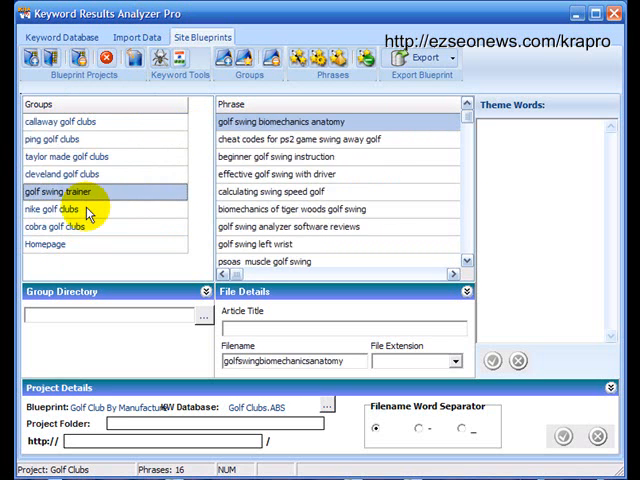
left_click(46, 244)
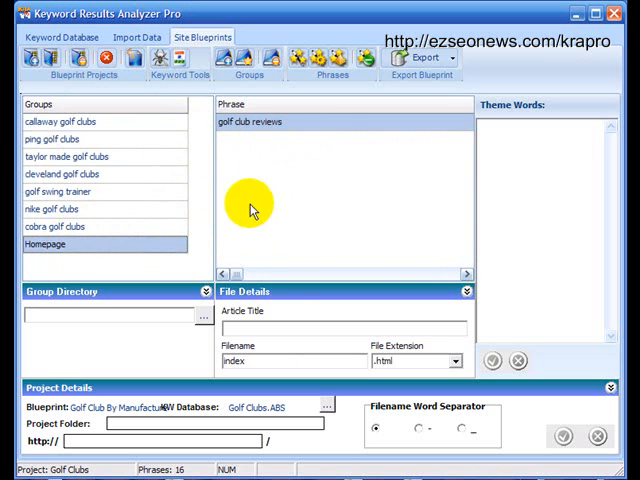
left_click(64, 120)
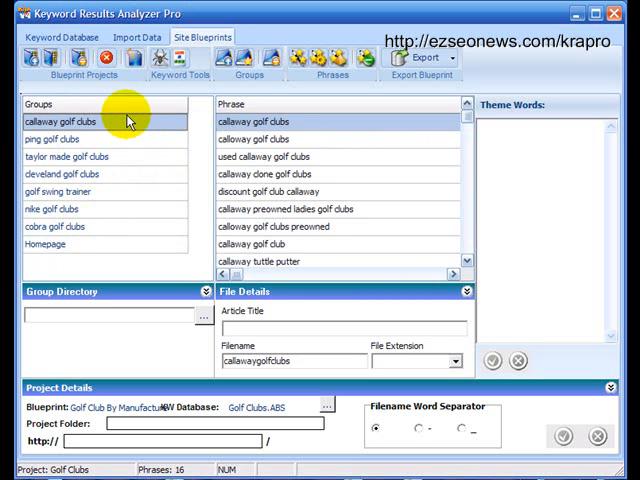
mouse_move(50, 270)
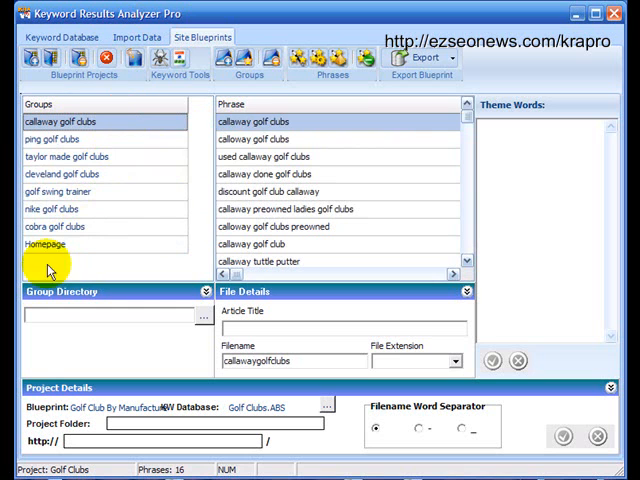
mouse_move(248, 174)
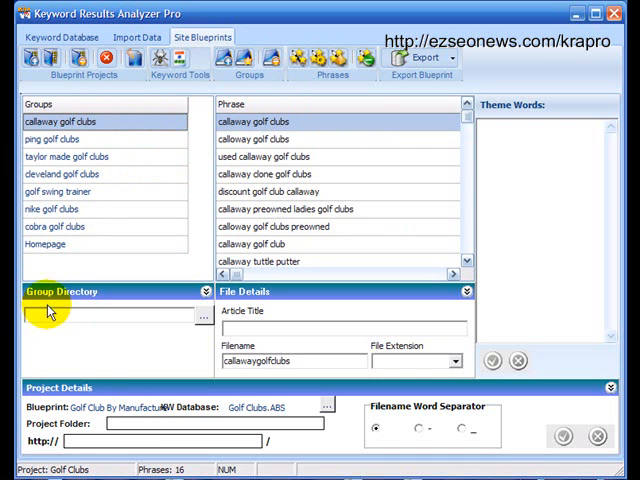
mouse_move(50, 312)
type("mygolfsite.com")
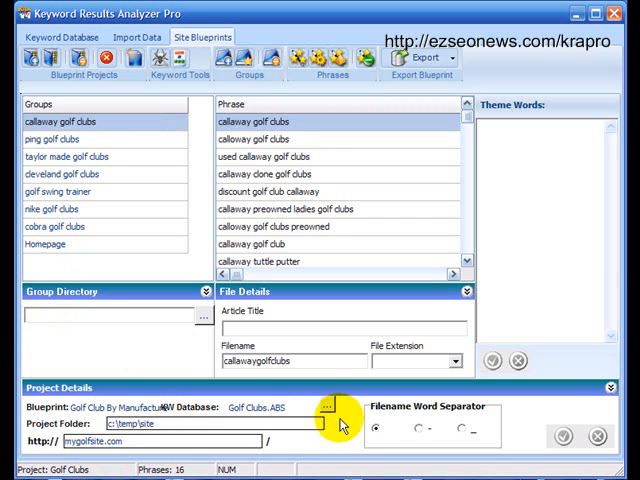
mouse_move(80, 244)
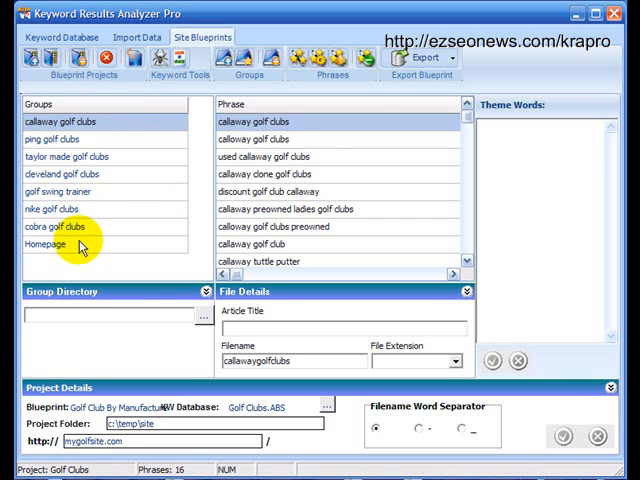
Assign the ping and cleveland golf clubs groups their matching folders under c:\temp\site
left_click(46, 244)
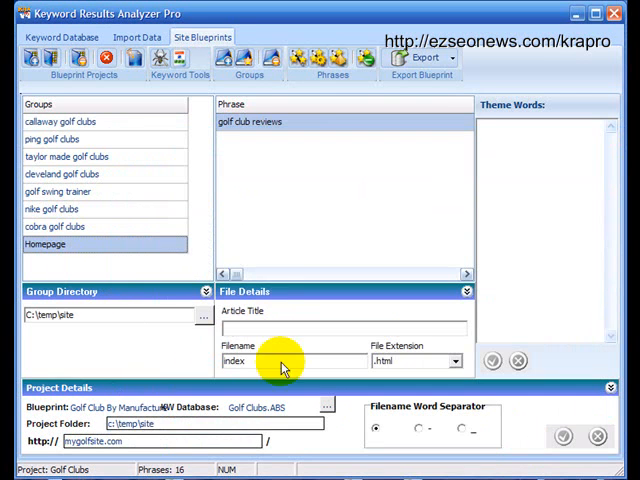
left_click(76, 120)
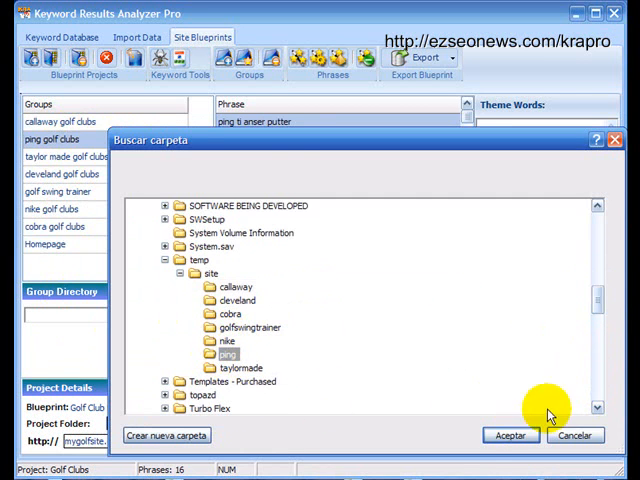
left_click(510, 436)
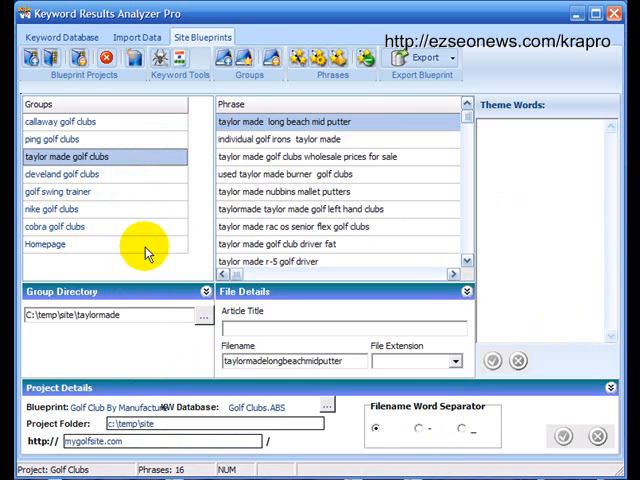
left_click(200, 314)
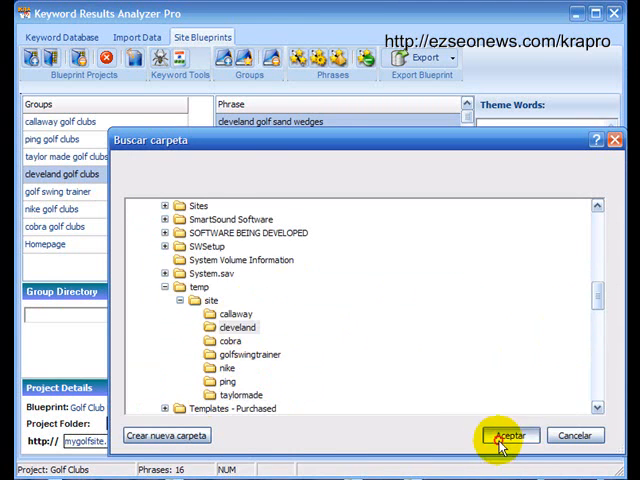
left_click(510, 436)
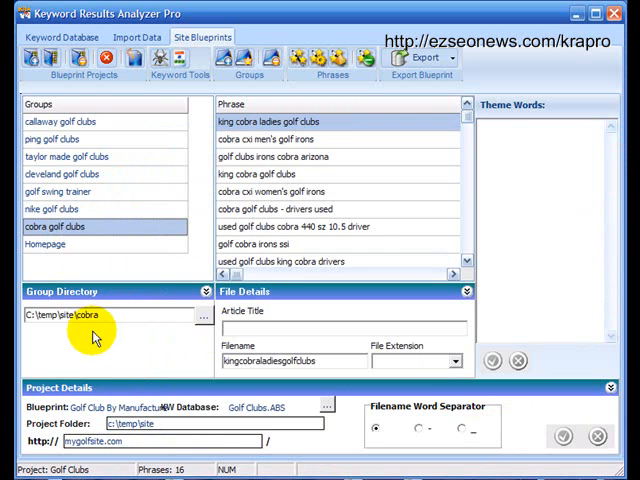
Review the callaway, golf swing trainer and Homepage directories and the callaway phrase filenames
left_click(72, 120)
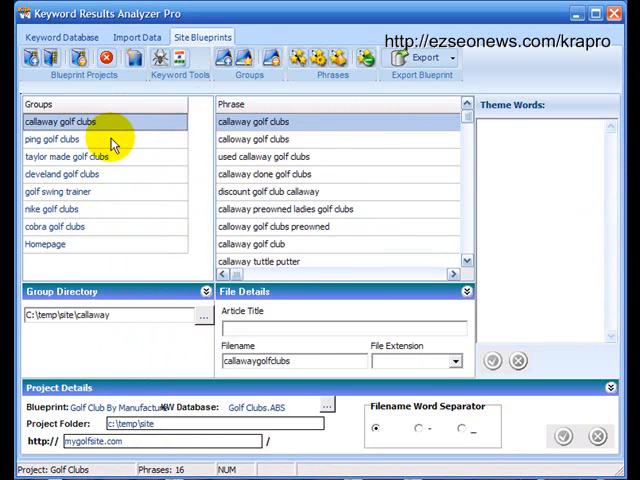
left_click(56, 192)
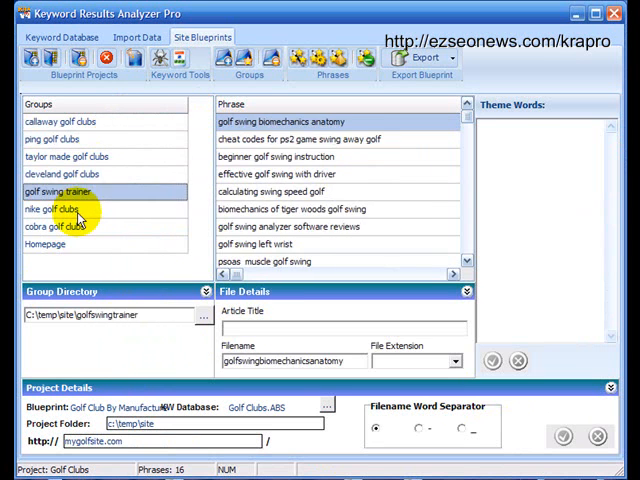
left_click(44, 244)
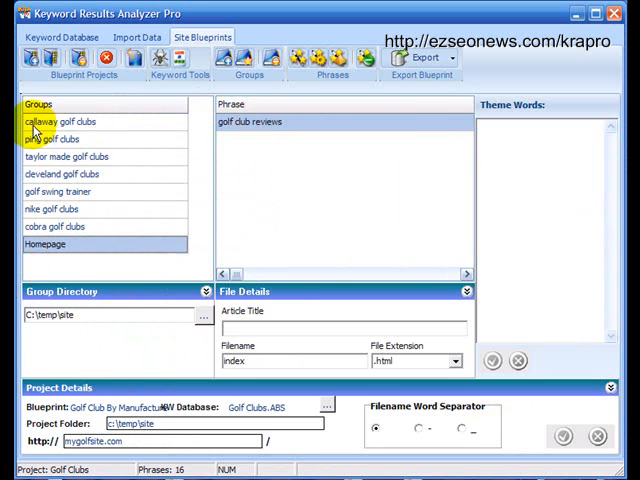
left_click(64, 120)
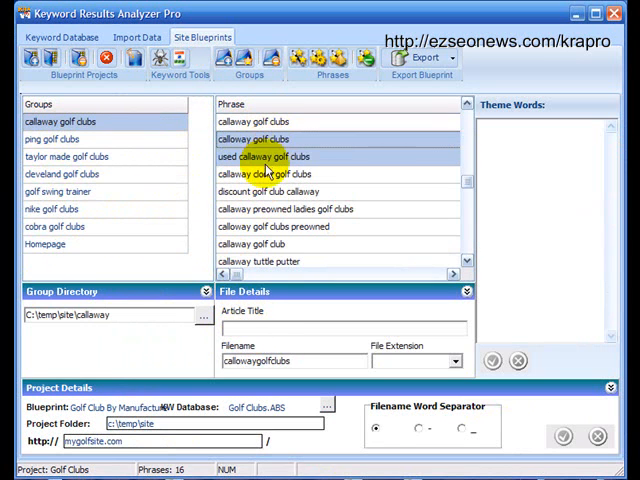
left_click(270, 244)
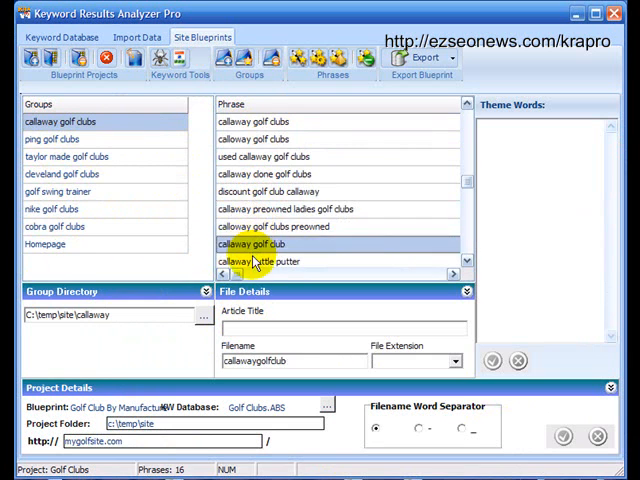
left_click(298, 192)
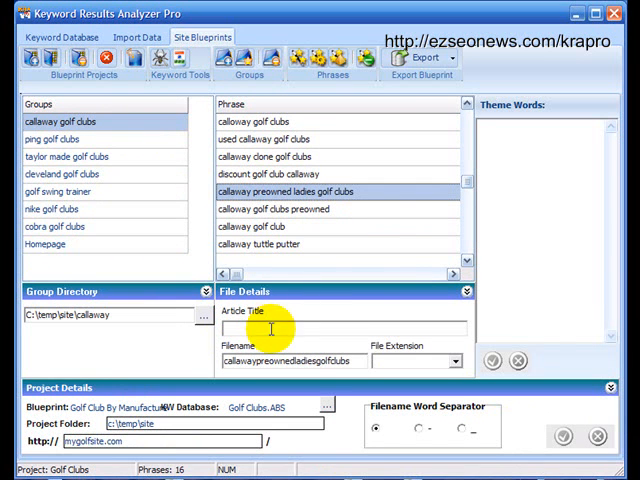
mouse_move(368, 248)
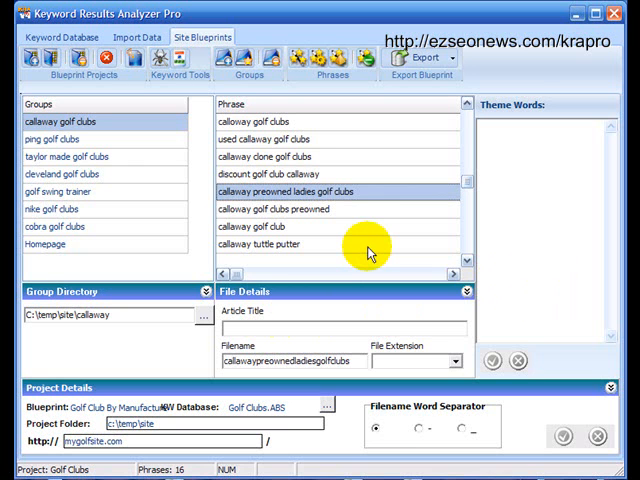
mouse_move(528, 412)
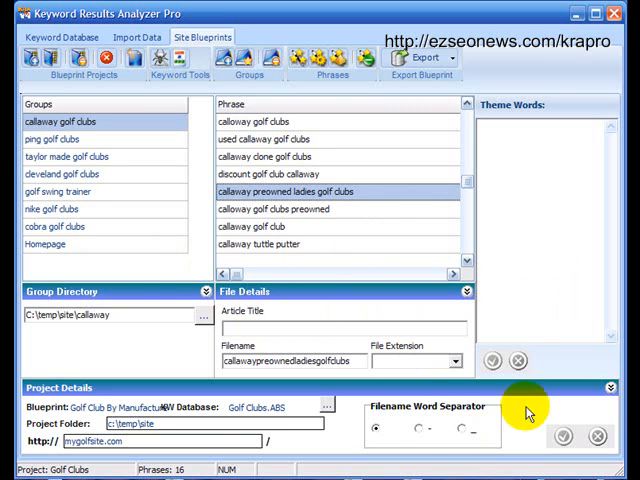
Collapse the Project Details, Group Directory and File Details panels to show more callaway phrases
left_click(466, 292)
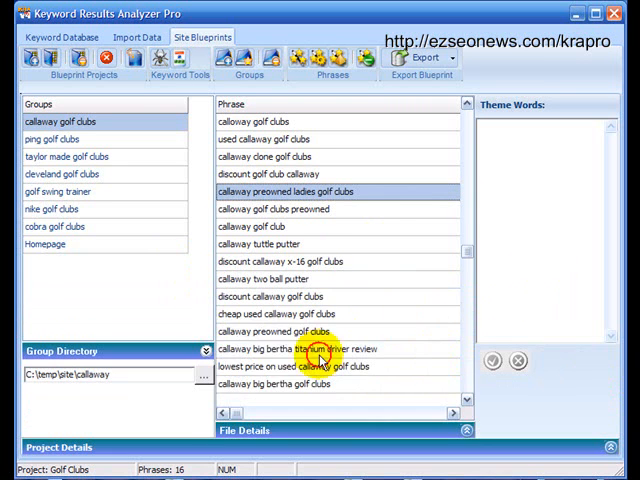
left_click(196, 352)
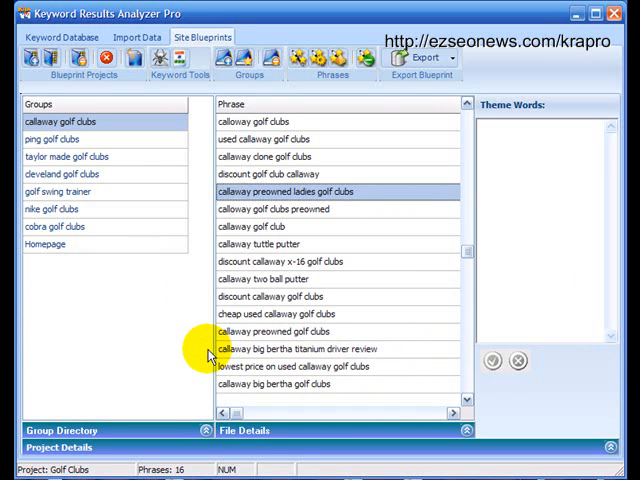
mouse_move(504, 338)
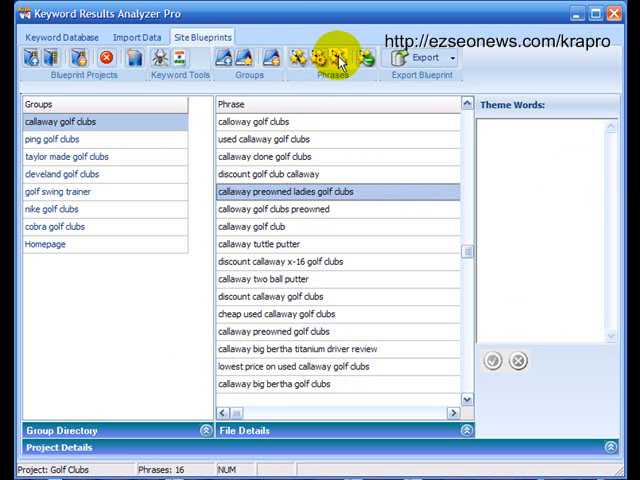
Build the theme word list for the golf clubs blueprint groups, ignoring "golf clubs"
left_click(334, 56)
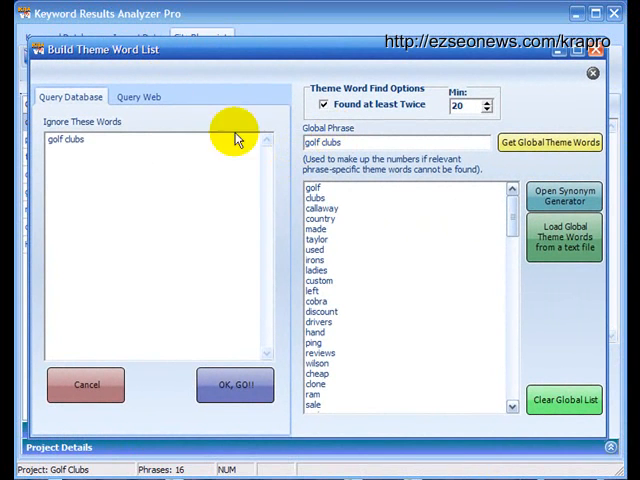
mouse_move(218, 128)
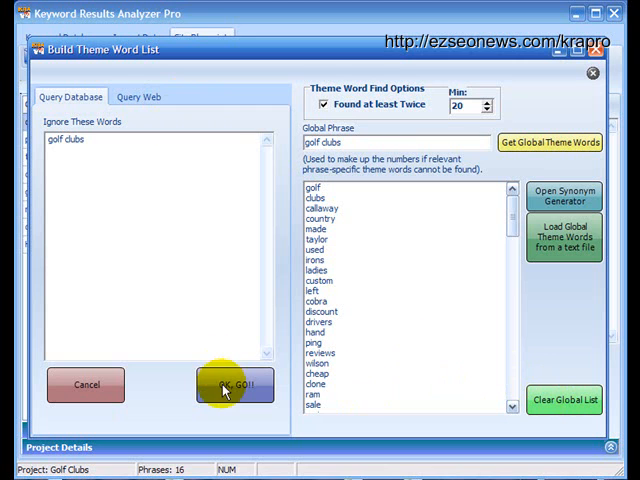
left_click(234, 384)
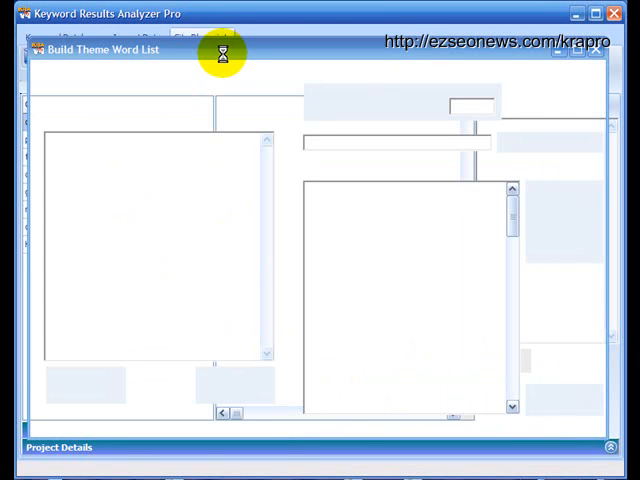
mouse_move(210, 56)
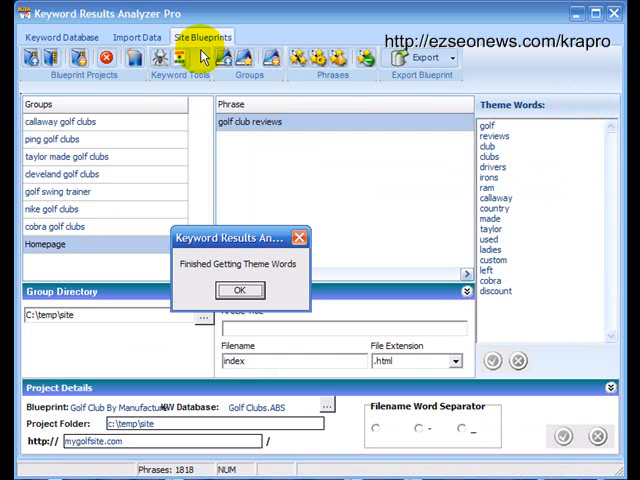
Acknowledge the finished message and review cobra, callaway and ping phrases with their filenames
left_click(240, 290)
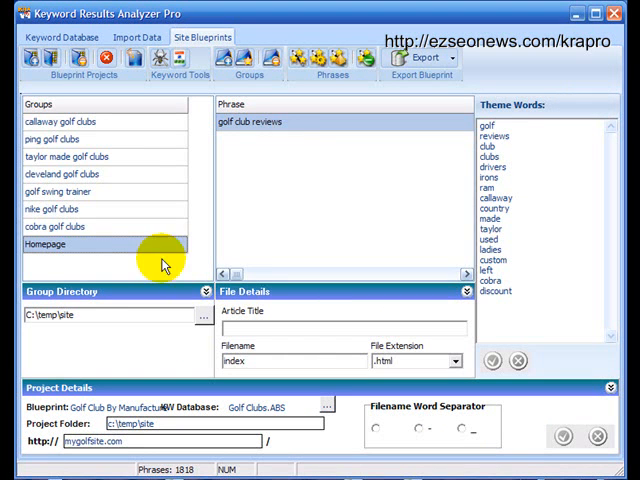
left_click(62, 226)
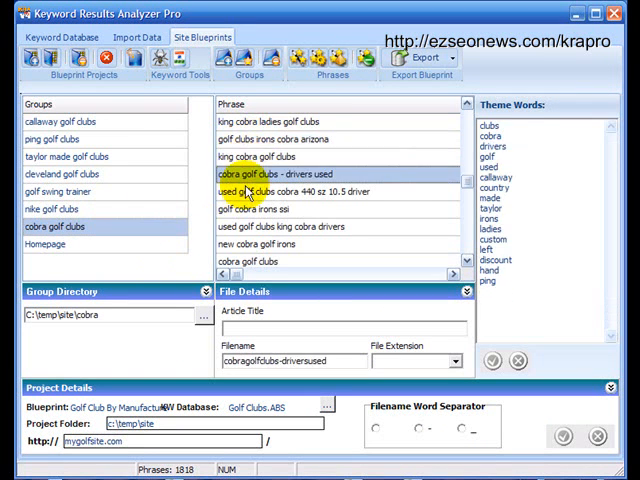
left_click(68, 192)
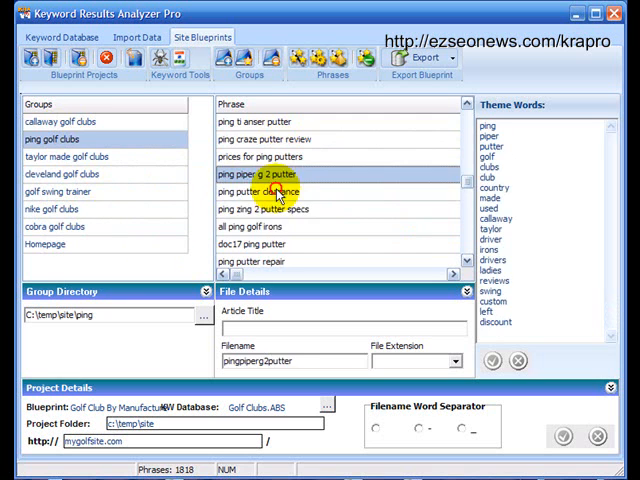
left_click(76, 120)
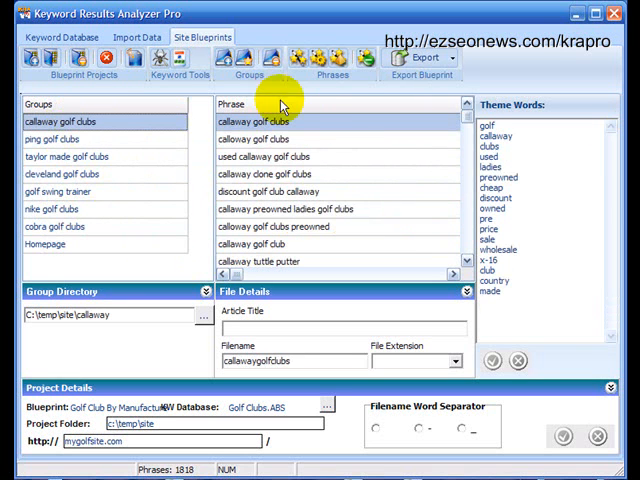
left_click(280, 156)
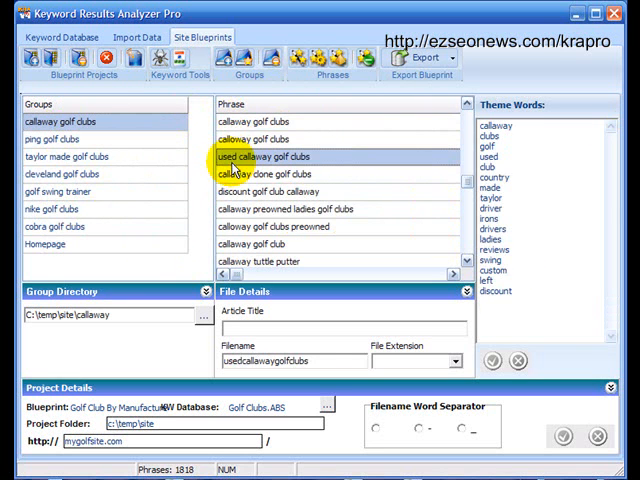
left_click(56, 140)
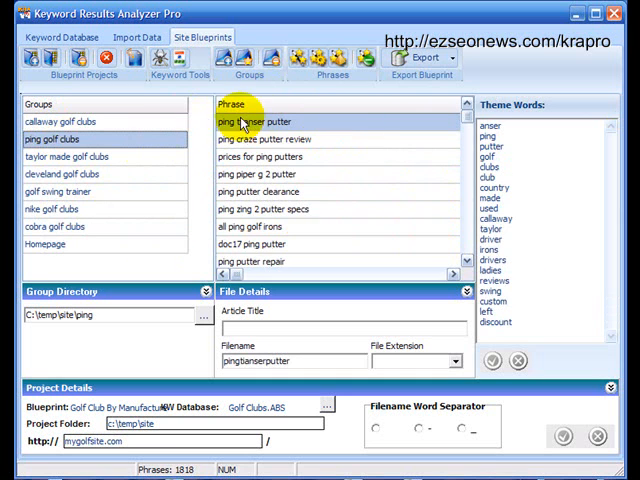
mouse_move(316, 130)
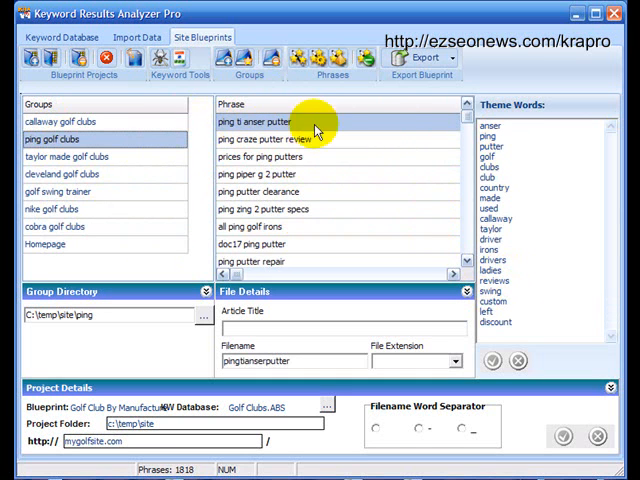
mouse_move(260, 156)
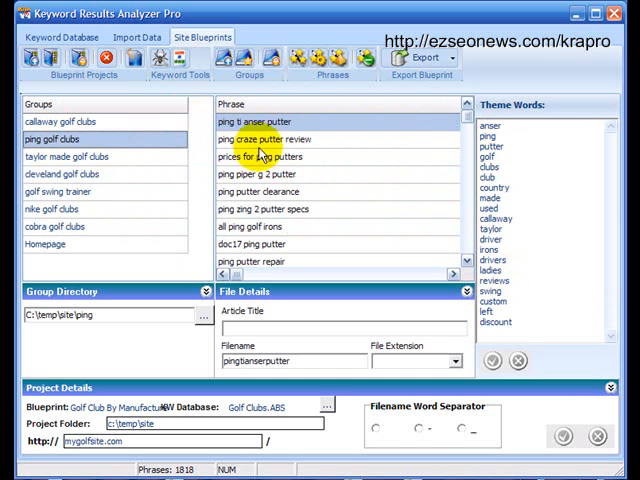
mouse_move(418, 126)
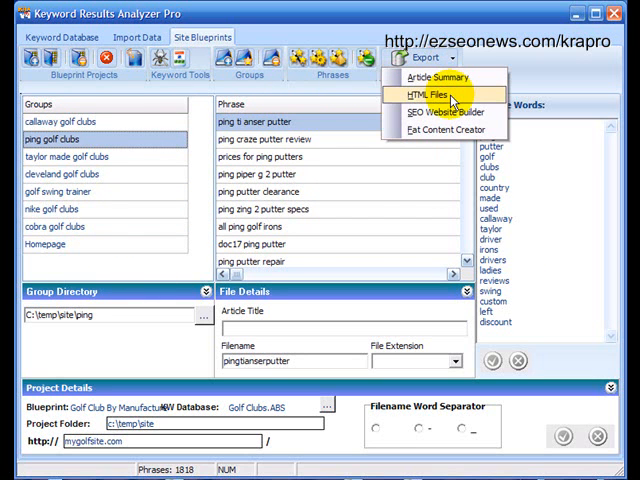
Start the HTML Files export to reach the HTML Skeleton Site settings
left_click(428, 96)
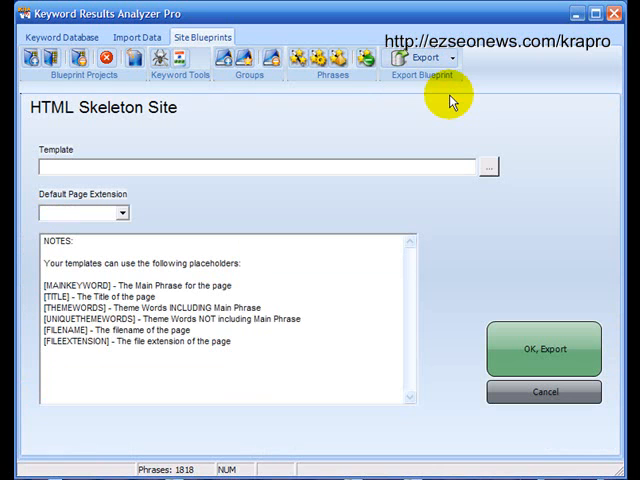
mouse_move(450, 100)
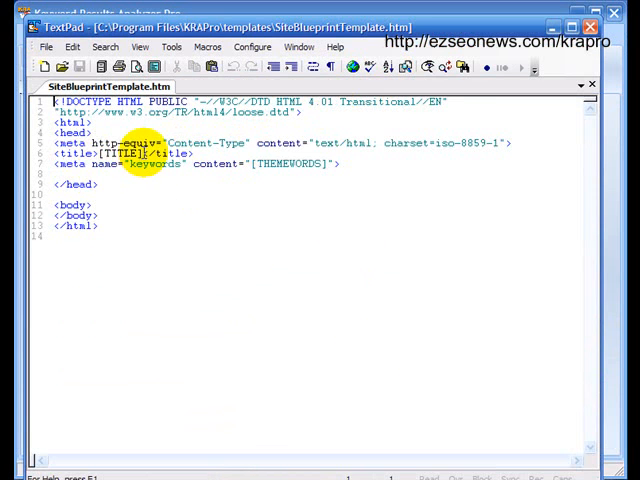
Review the [TITLE] placeholder in SiteBlueprintTemplate.htm in TextPad
double_click(120, 152)
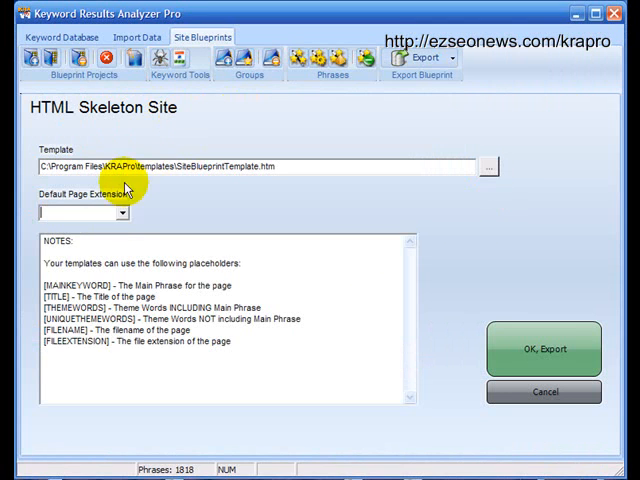
Export the HTML skeleton site with the default page extension and acknowledge the success message
left_click(70, 212)
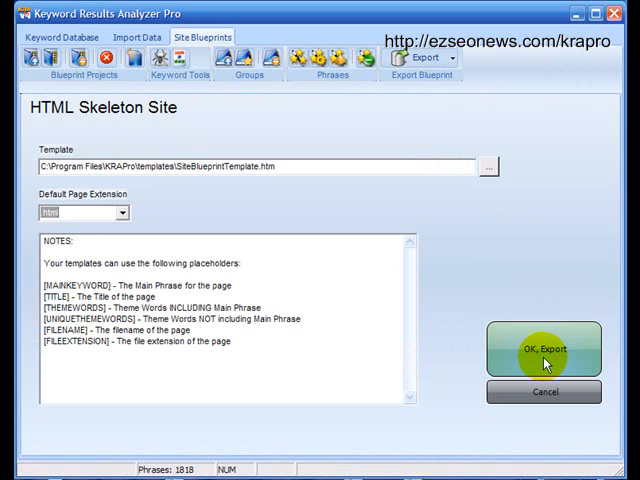
left_click(544, 350)
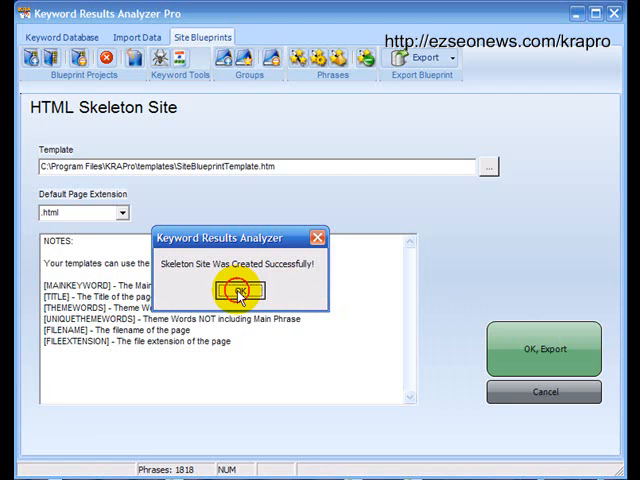
left_click(238, 292)
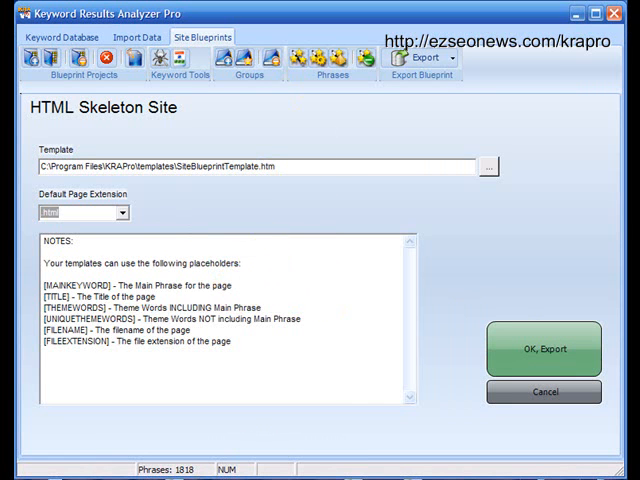
Inspect the exported C:\temp\site folder, checking the ping and cobra folders' keyword-named pages
left_click(544, 348)
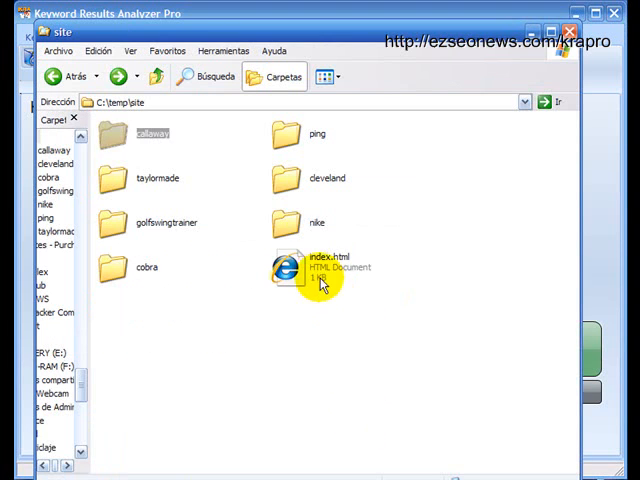
mouse_move(112, 164)
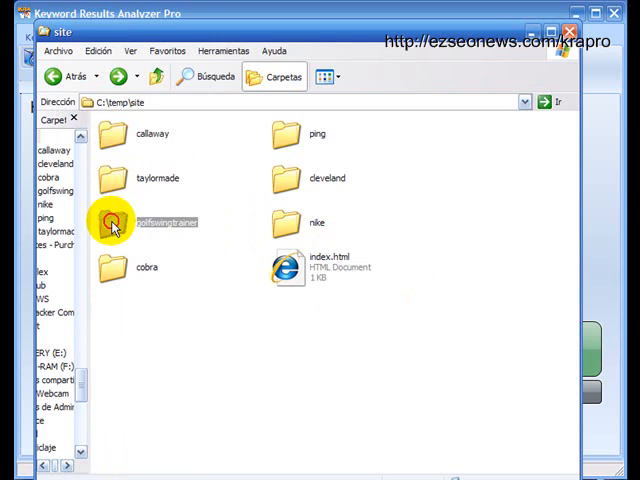
double_click(112, 222)
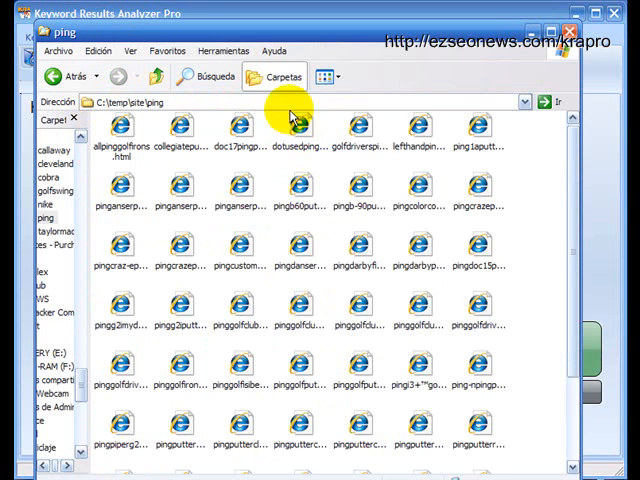
left_click(322, 76)
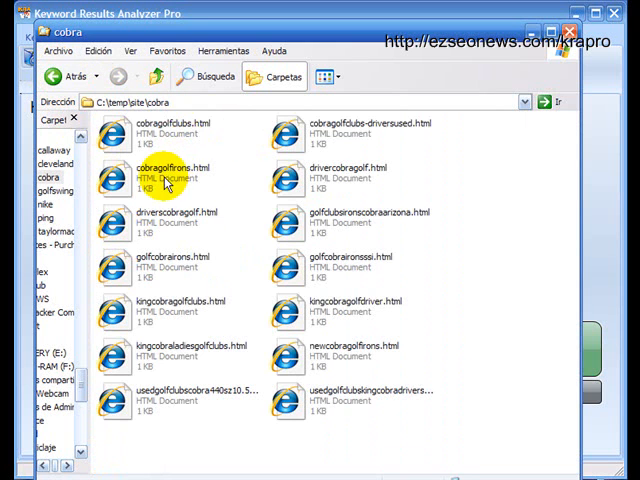
mouse_move(164, 176)
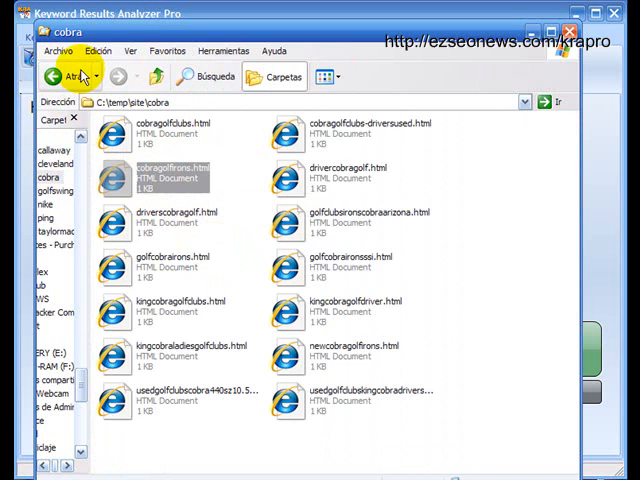
left_click(64, 76)
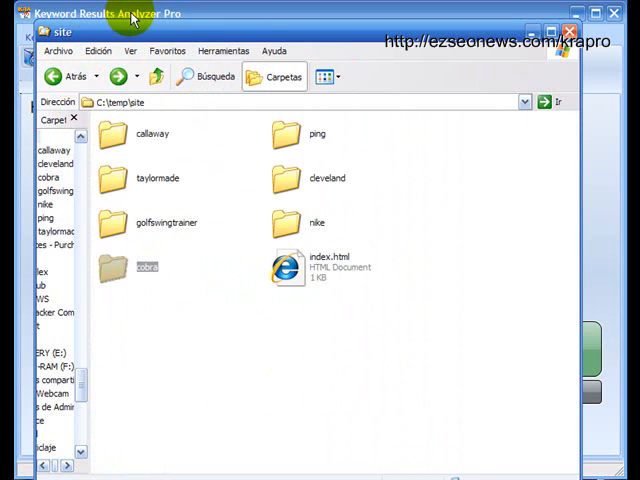